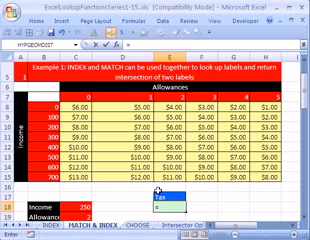
type("=INDEX(")
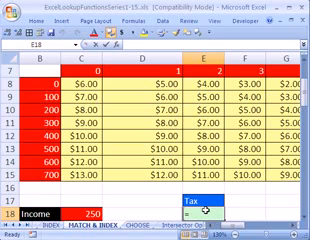
type("=index")
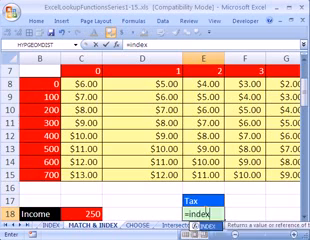
type("(C8:H15")
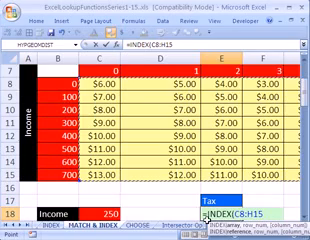
scroll("down", 3)
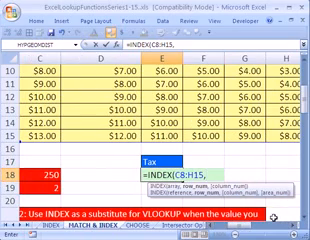
type("MATCH(C18,B8:B15,")
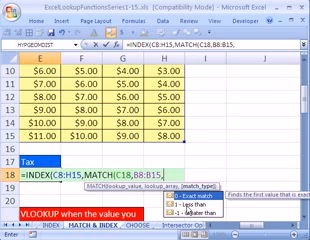
type("1")
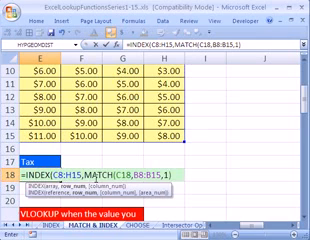
type("match(C19,C7:H7")
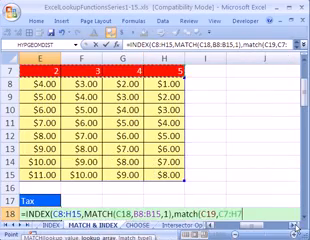
scroll("down", 3)
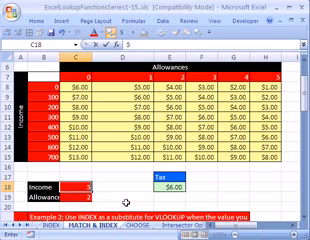
type("555")
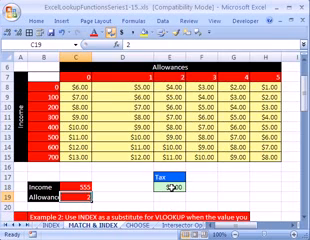
scroll("down", 3)
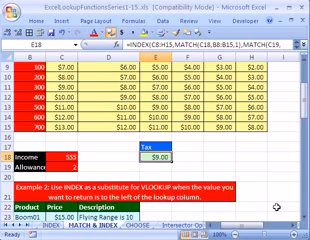